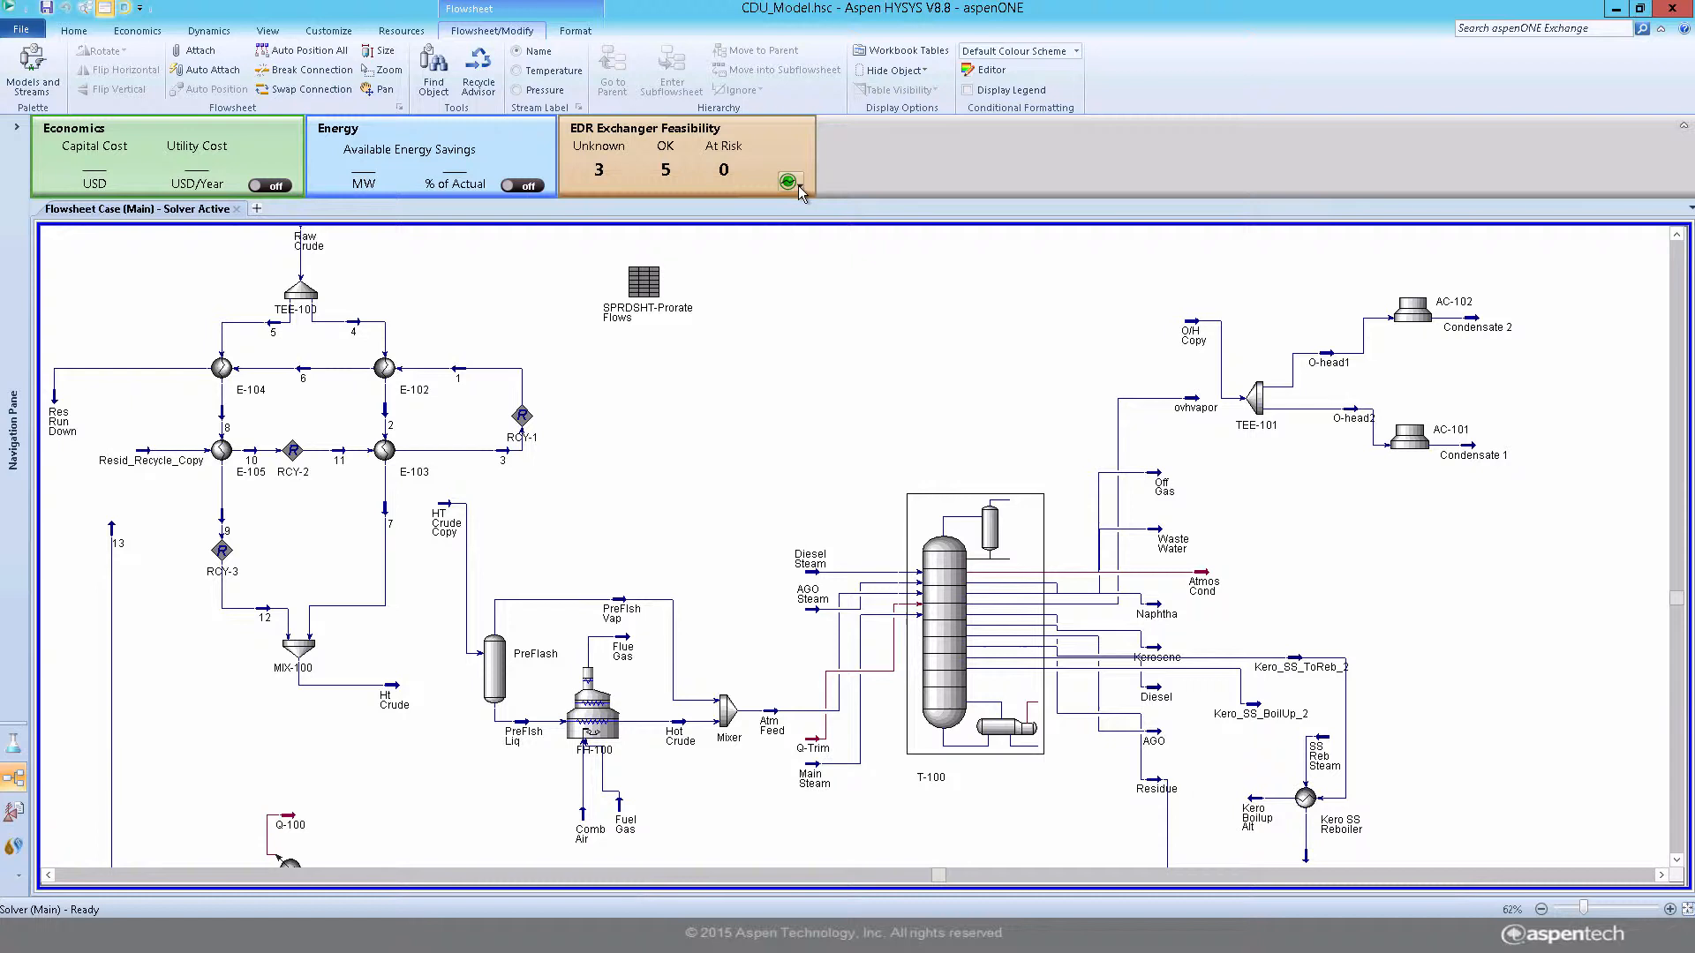
- Display each exchanger's model status via the EDR Exchanger Feasibility circle, revealing E-104 as Simple End Point
click(787, 180)
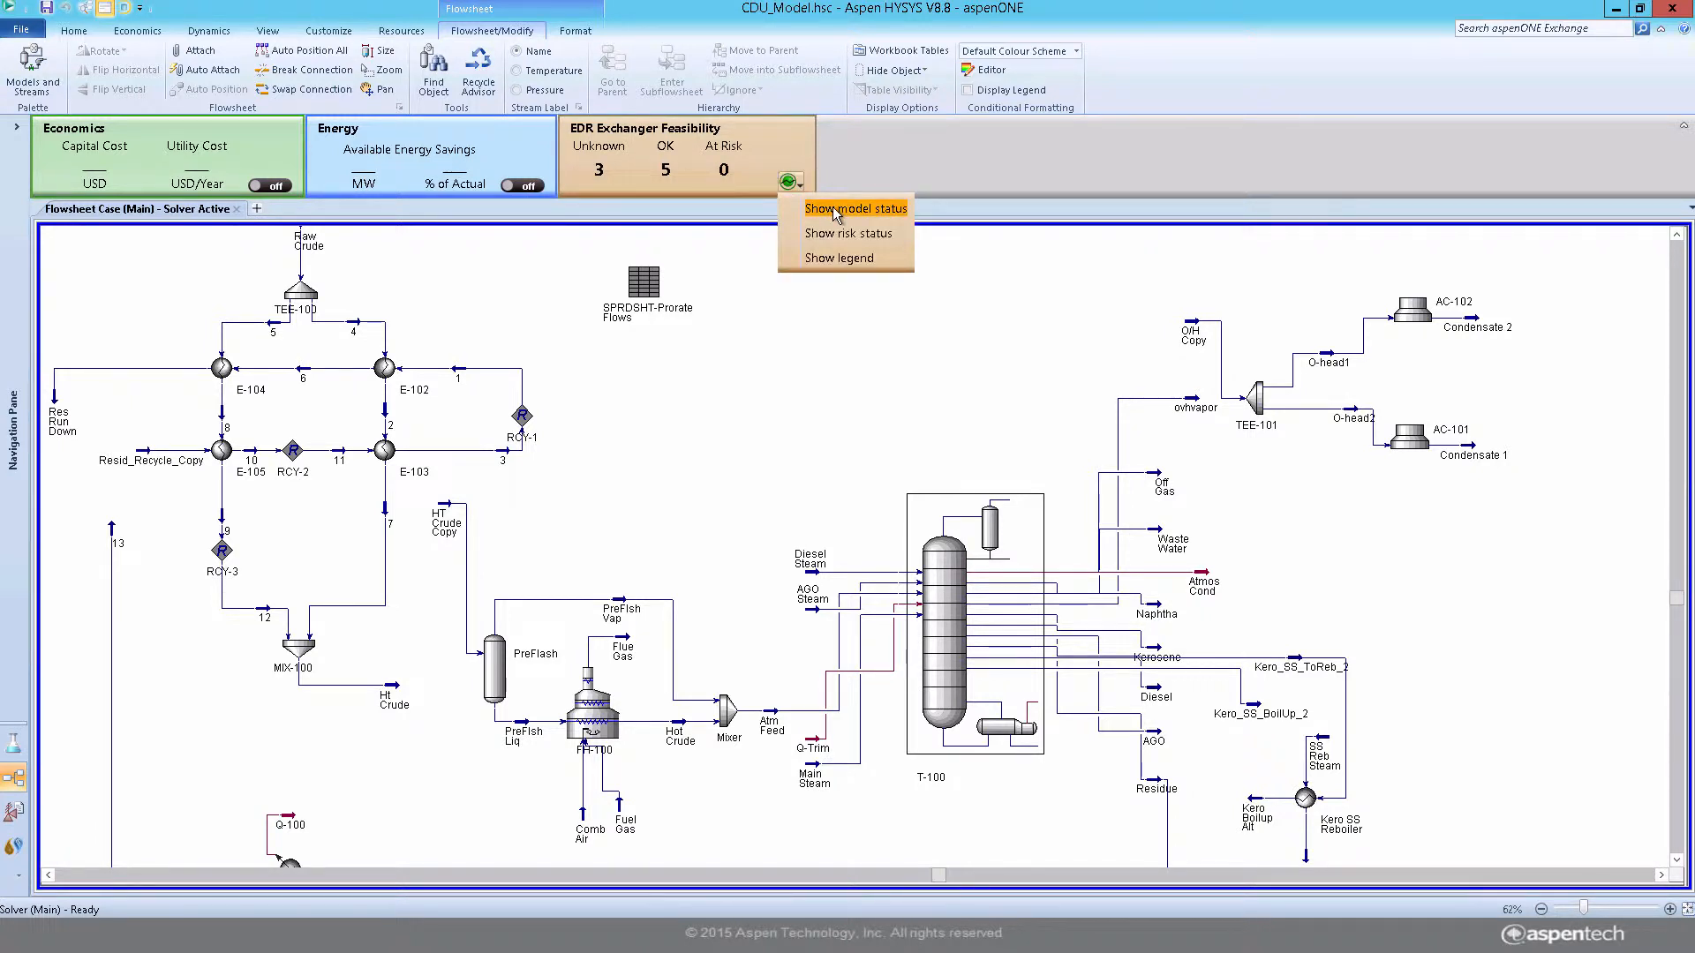
click(852, 208)
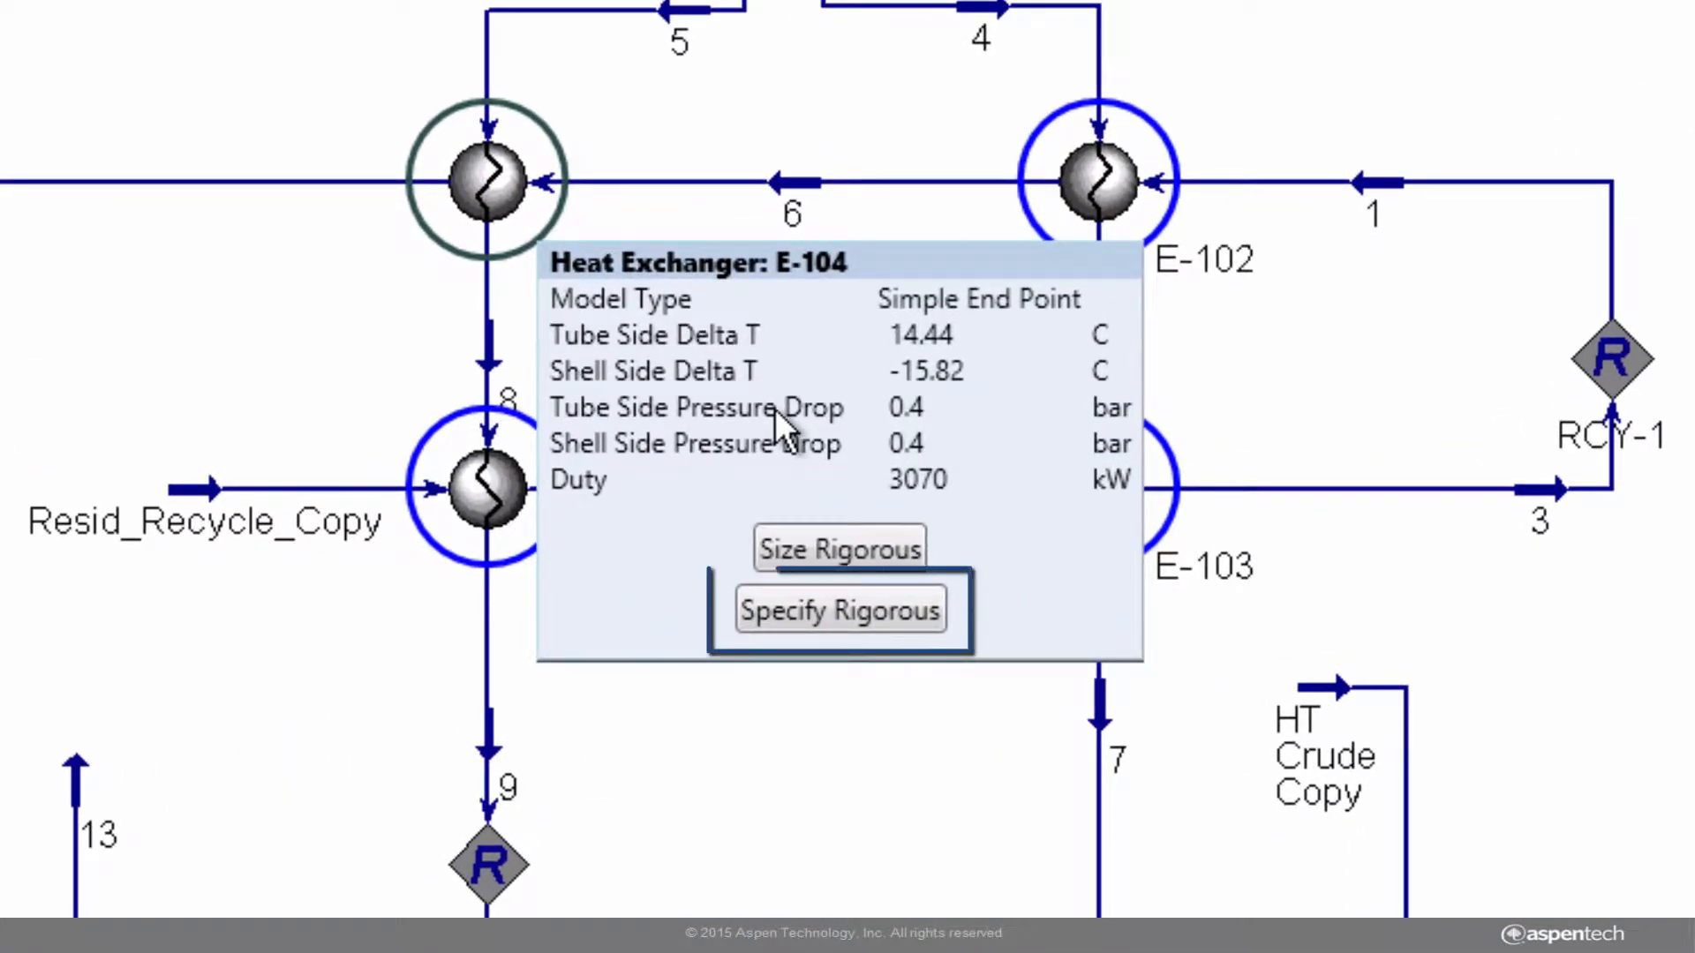
mouse_move(821, 498)
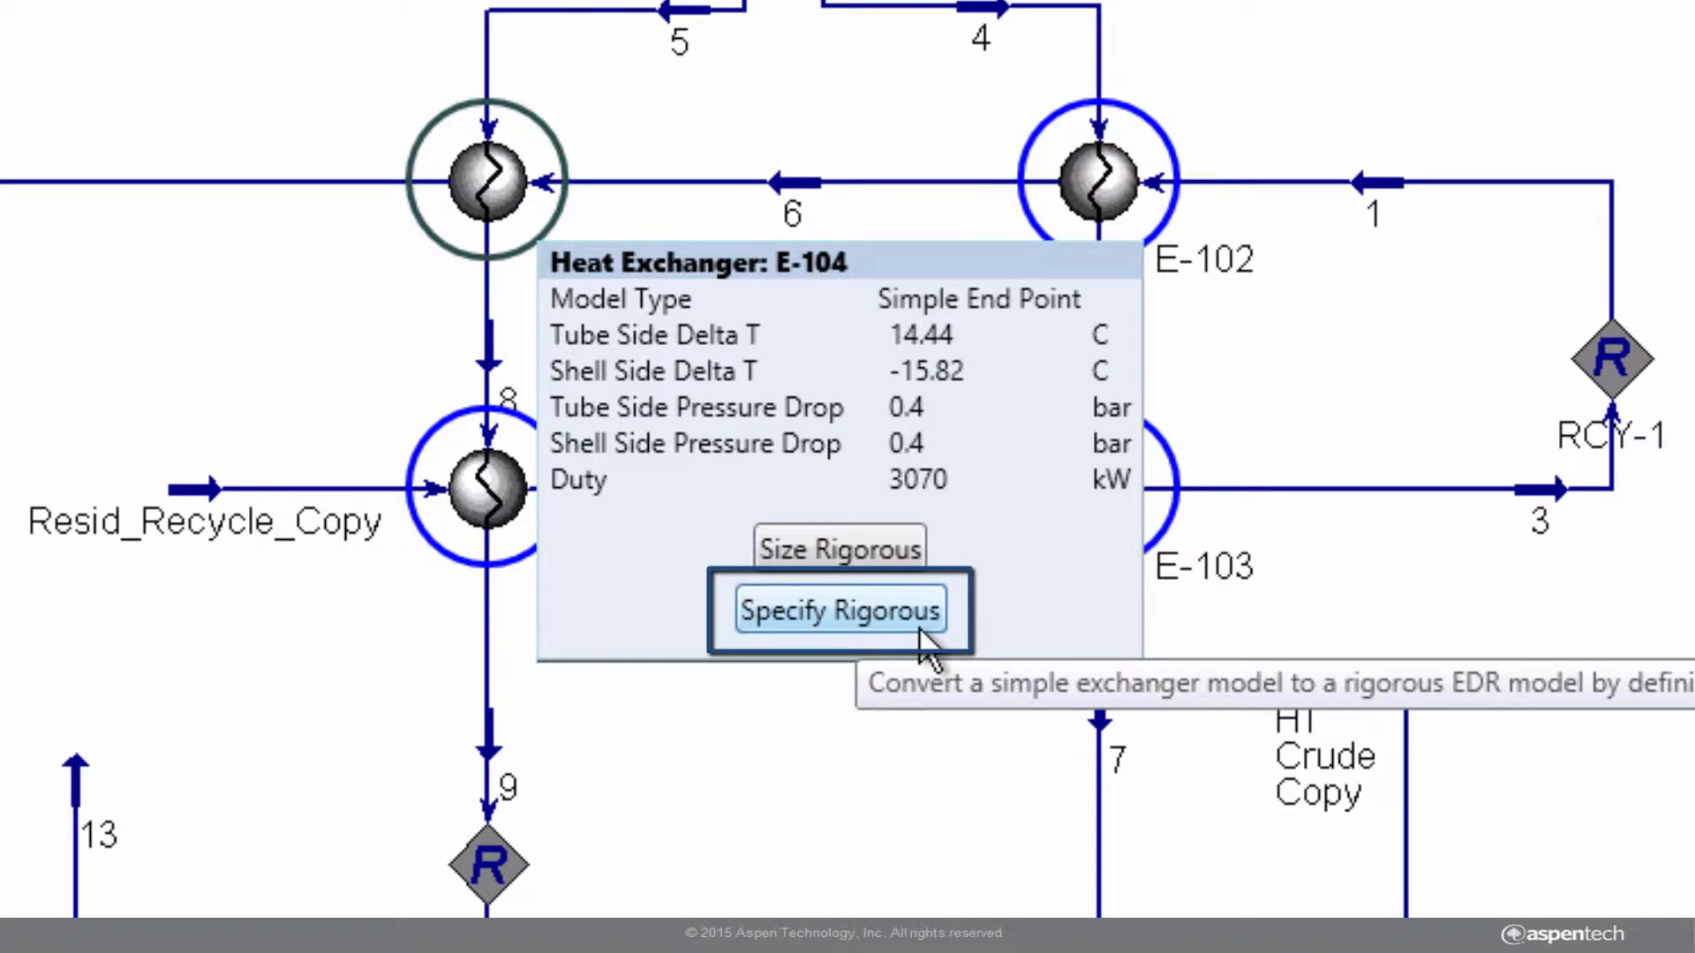
- Convert E-104 to a rigorous EDR model from key geometry and set TEMA rear head to S floating head
click(839, 611)
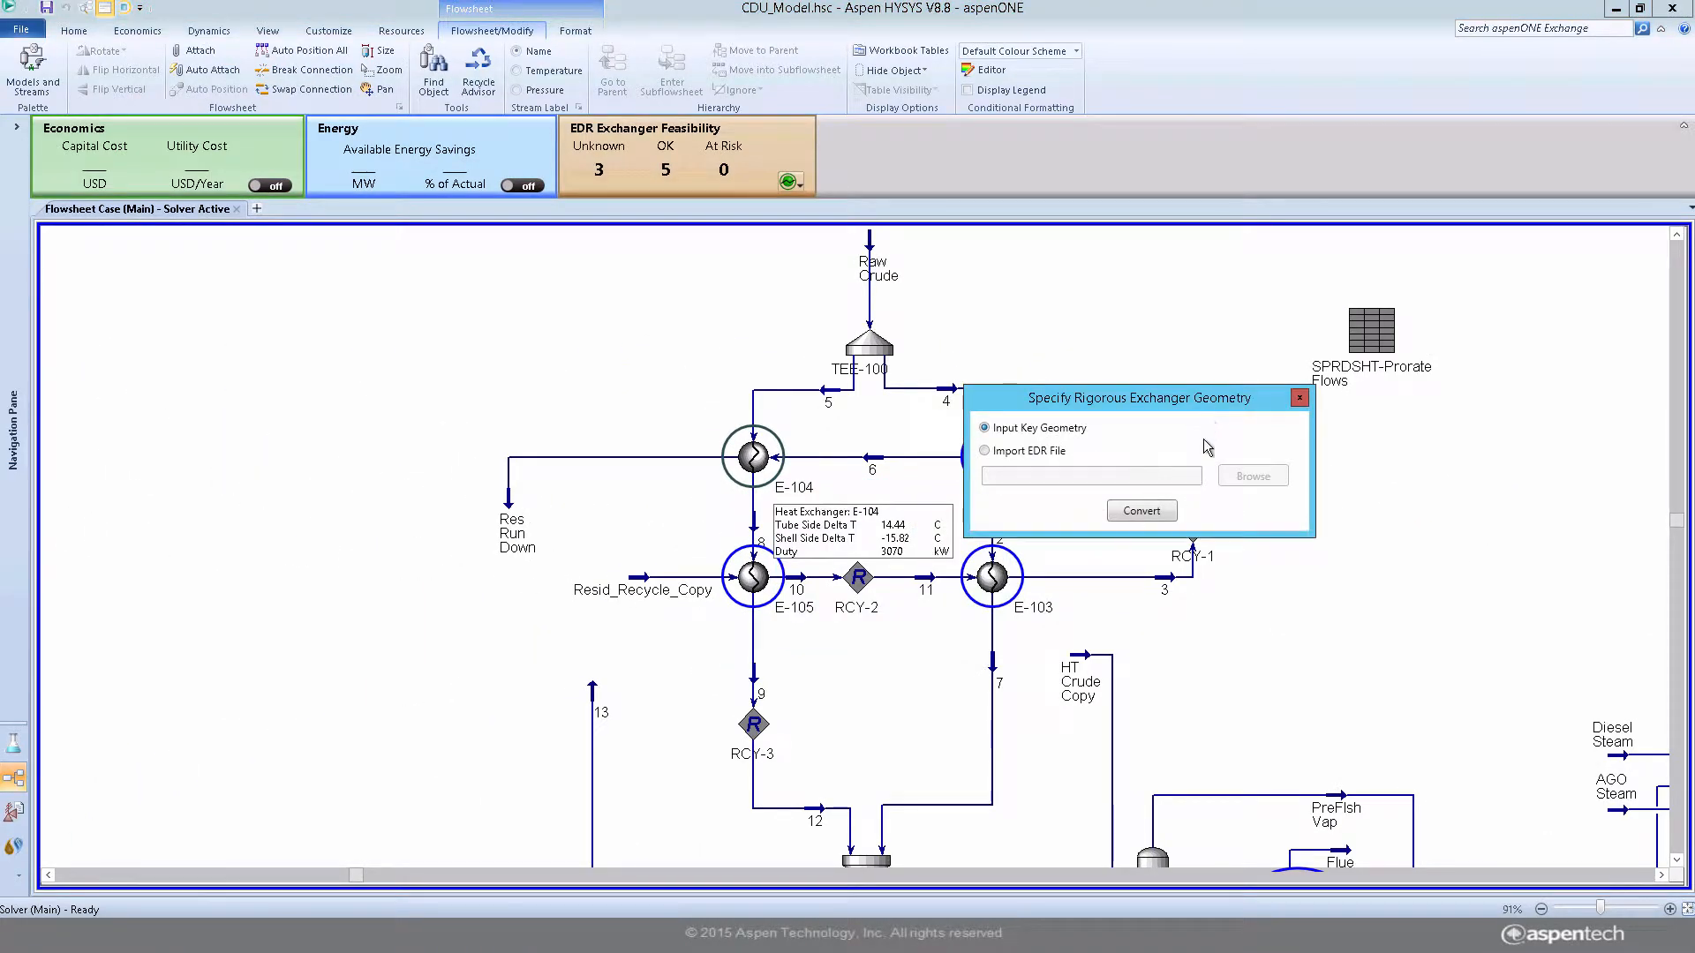
click(1140, 510)
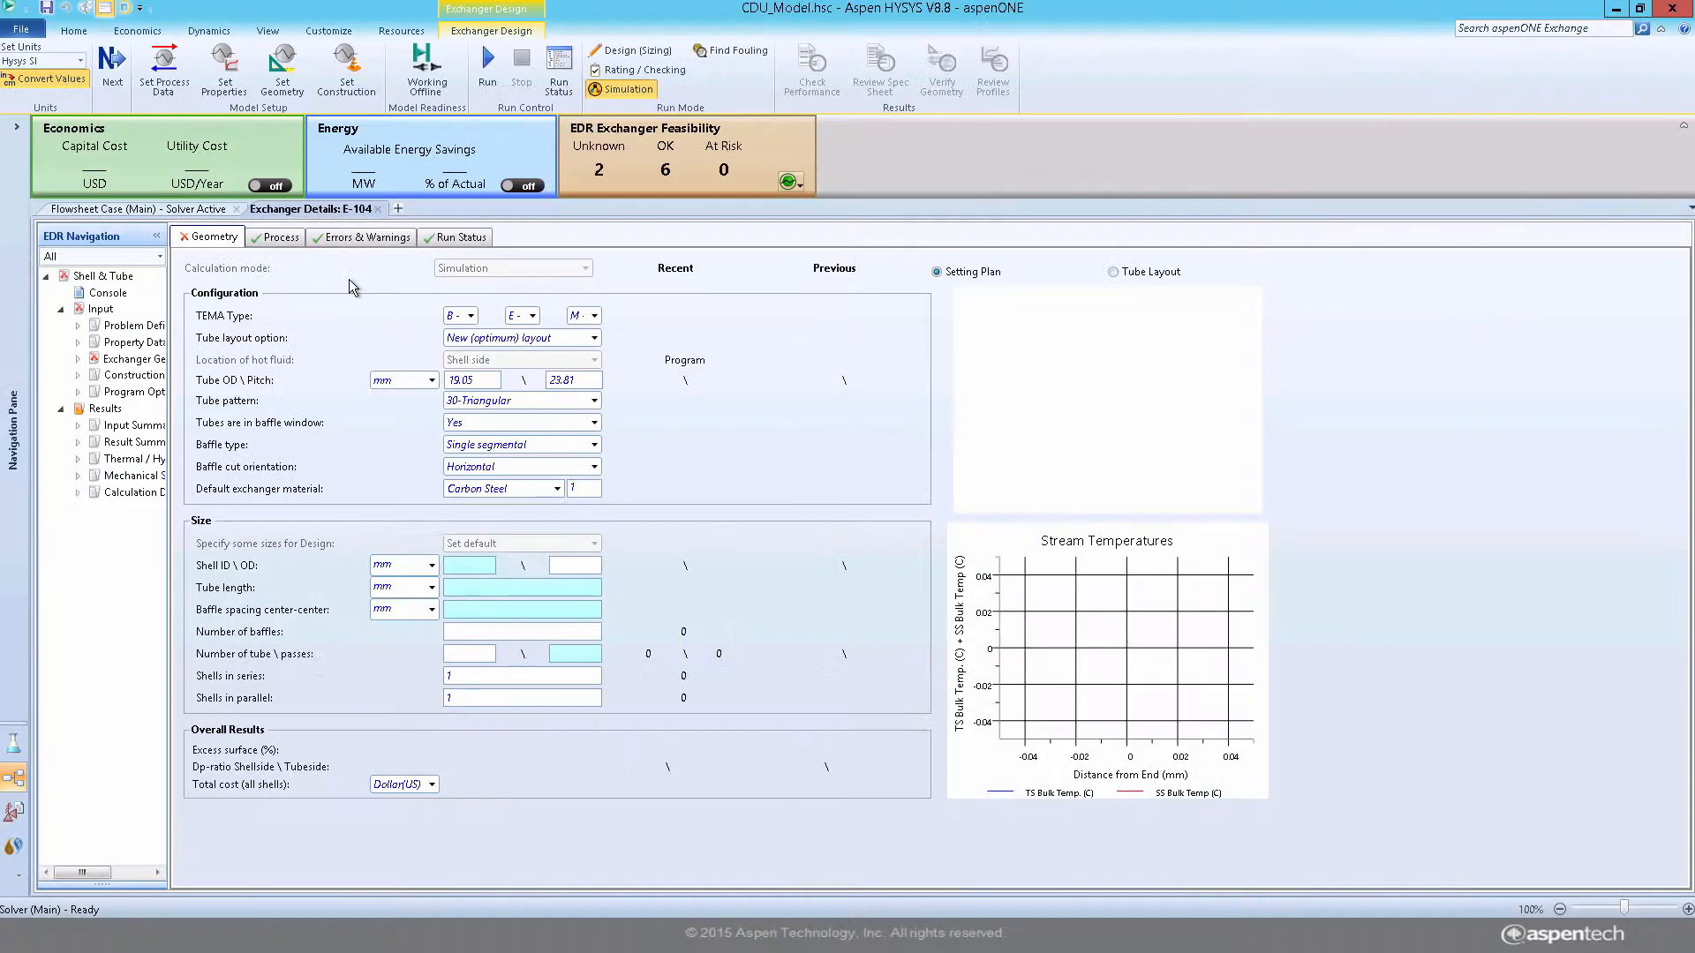
click(455, 314)
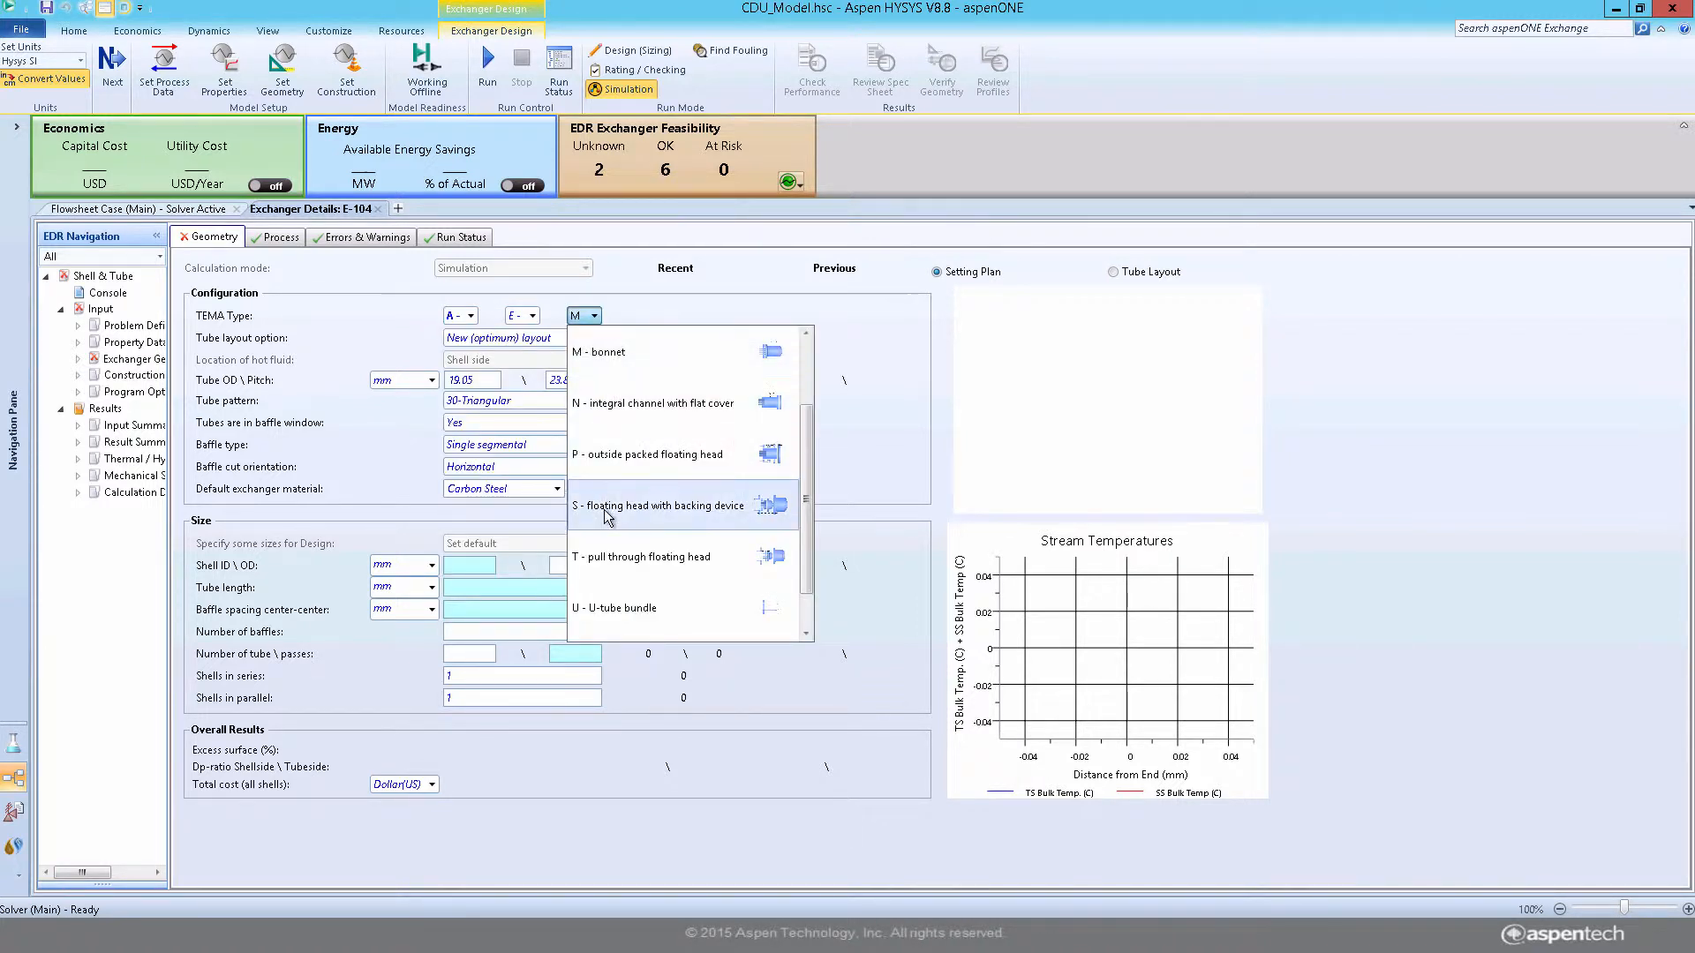
click(658, 505)
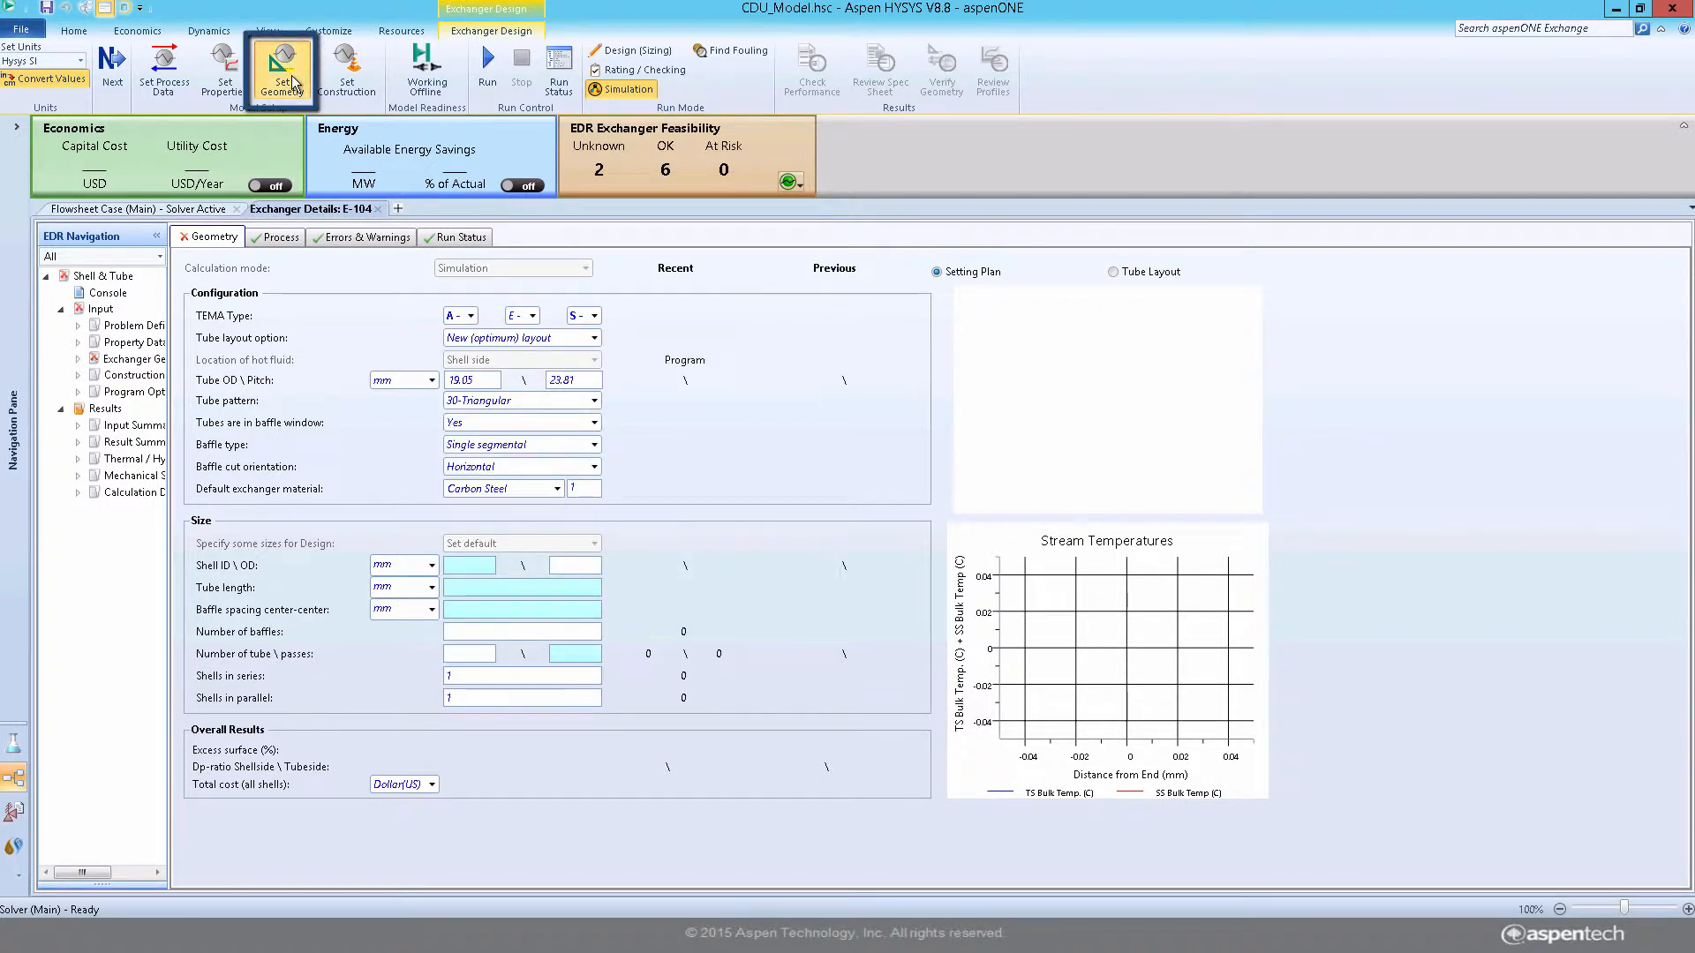
- Set E-104 geometry to 2 tube passes, double segmental horizontal baffles with cut value .21
click(280, 66)
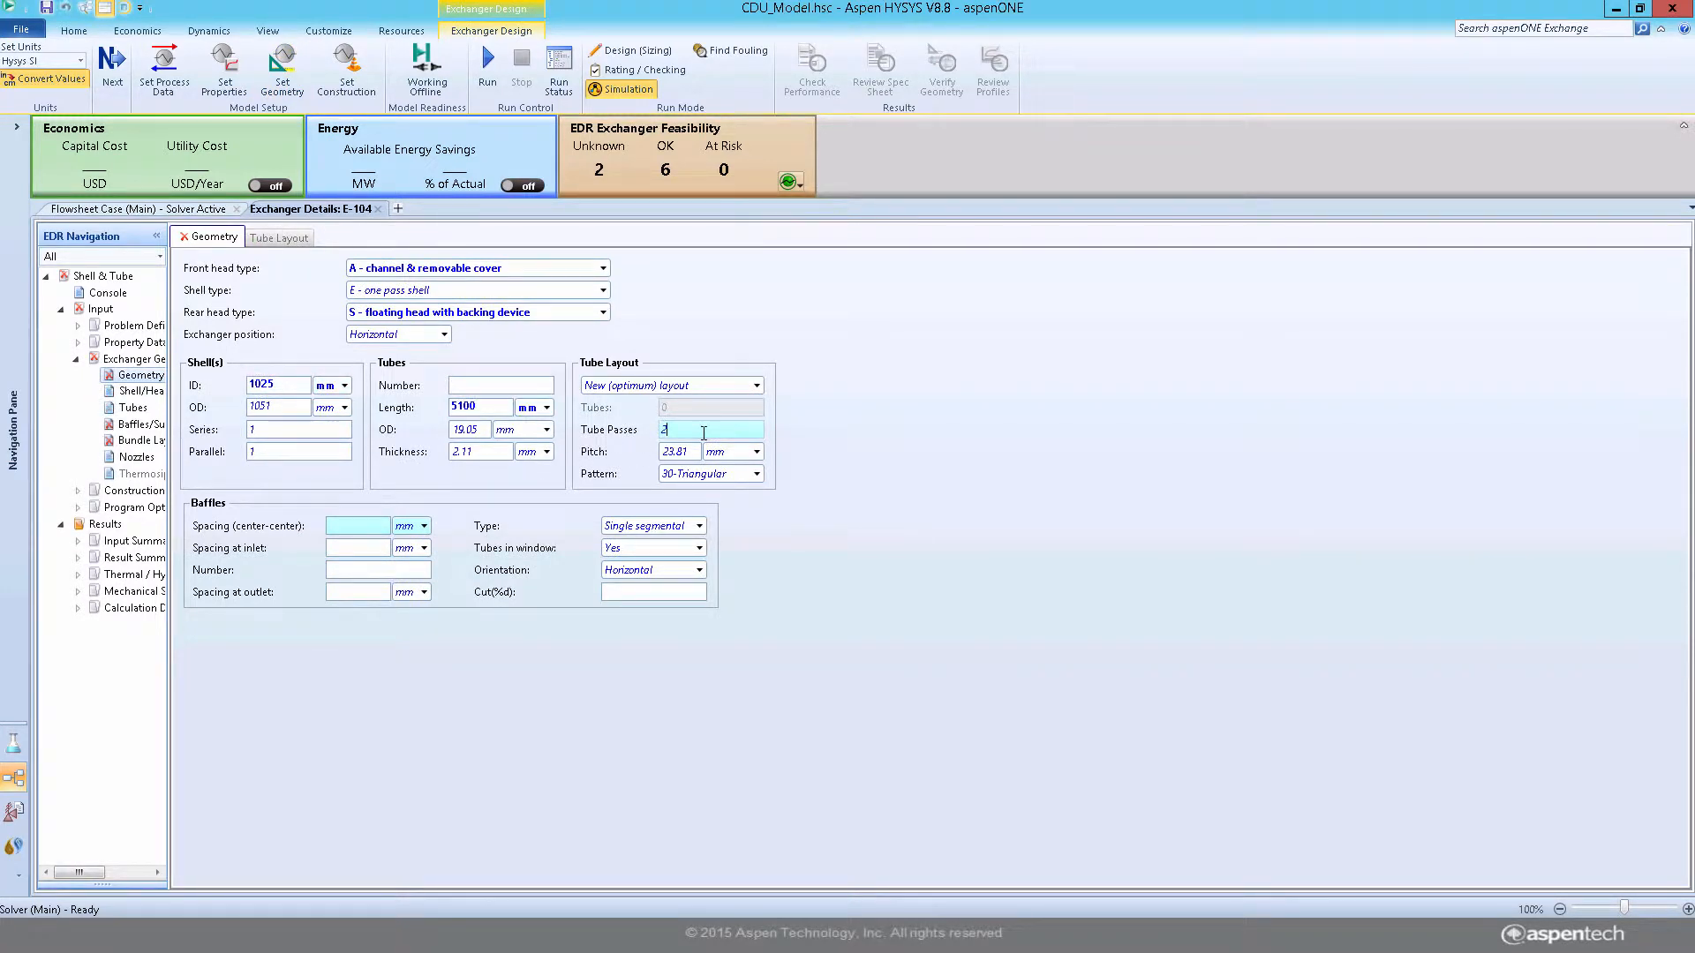
click(759, 473)
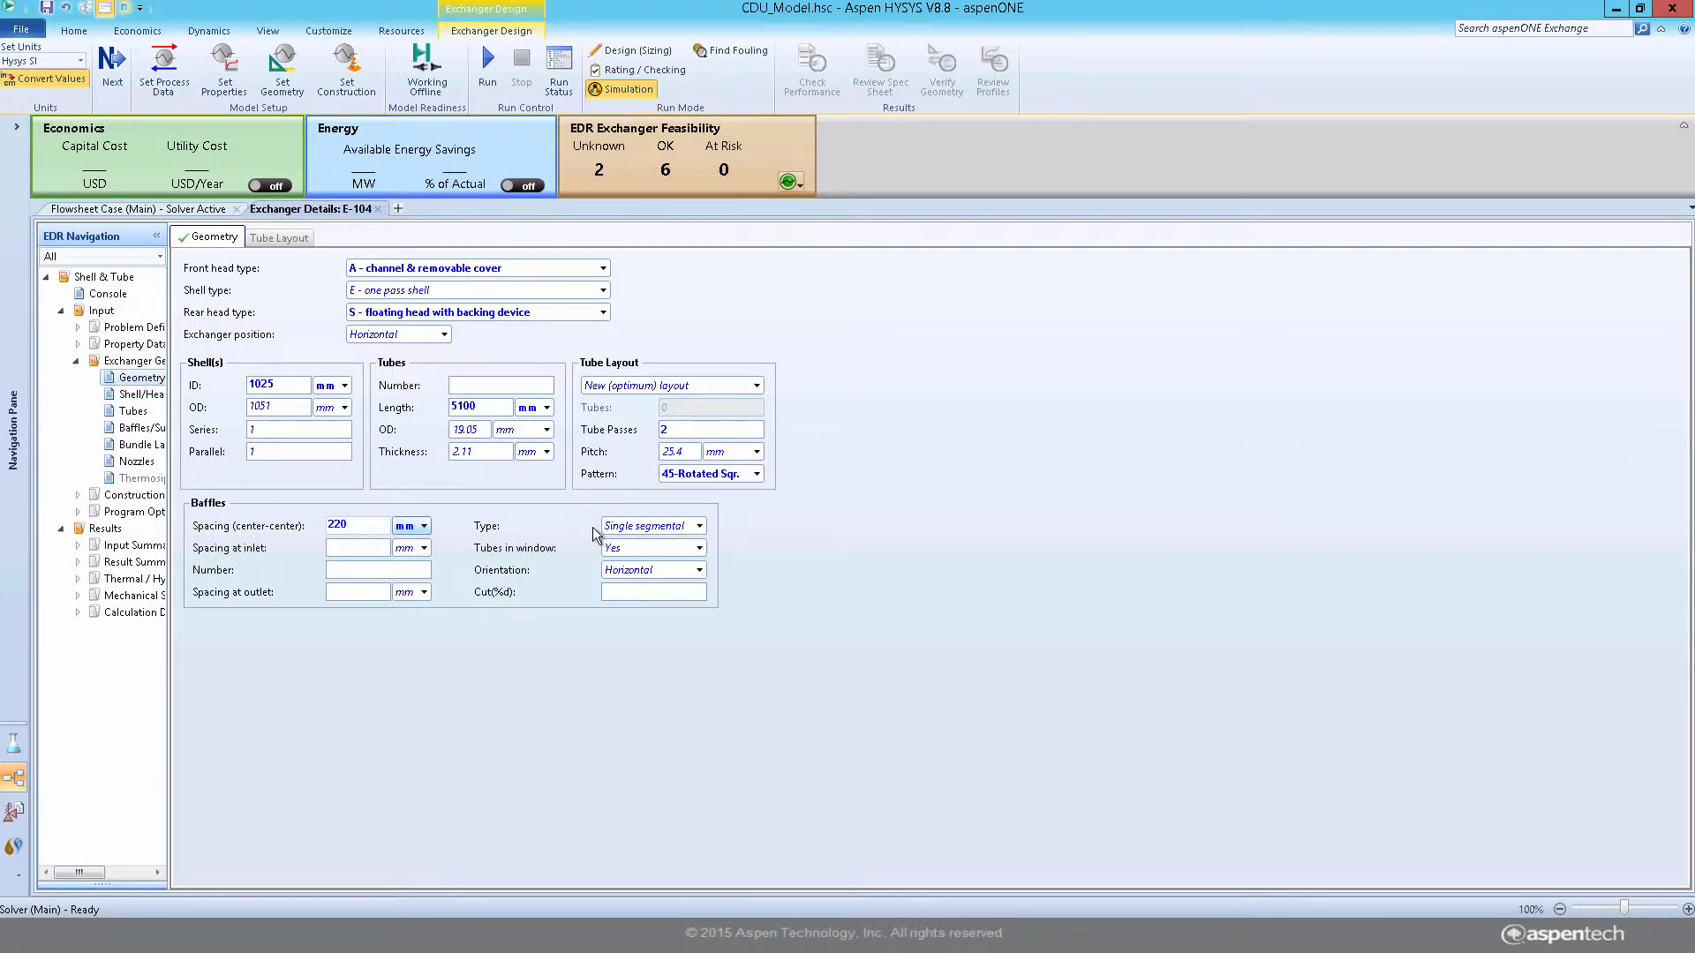
click(699, 526)
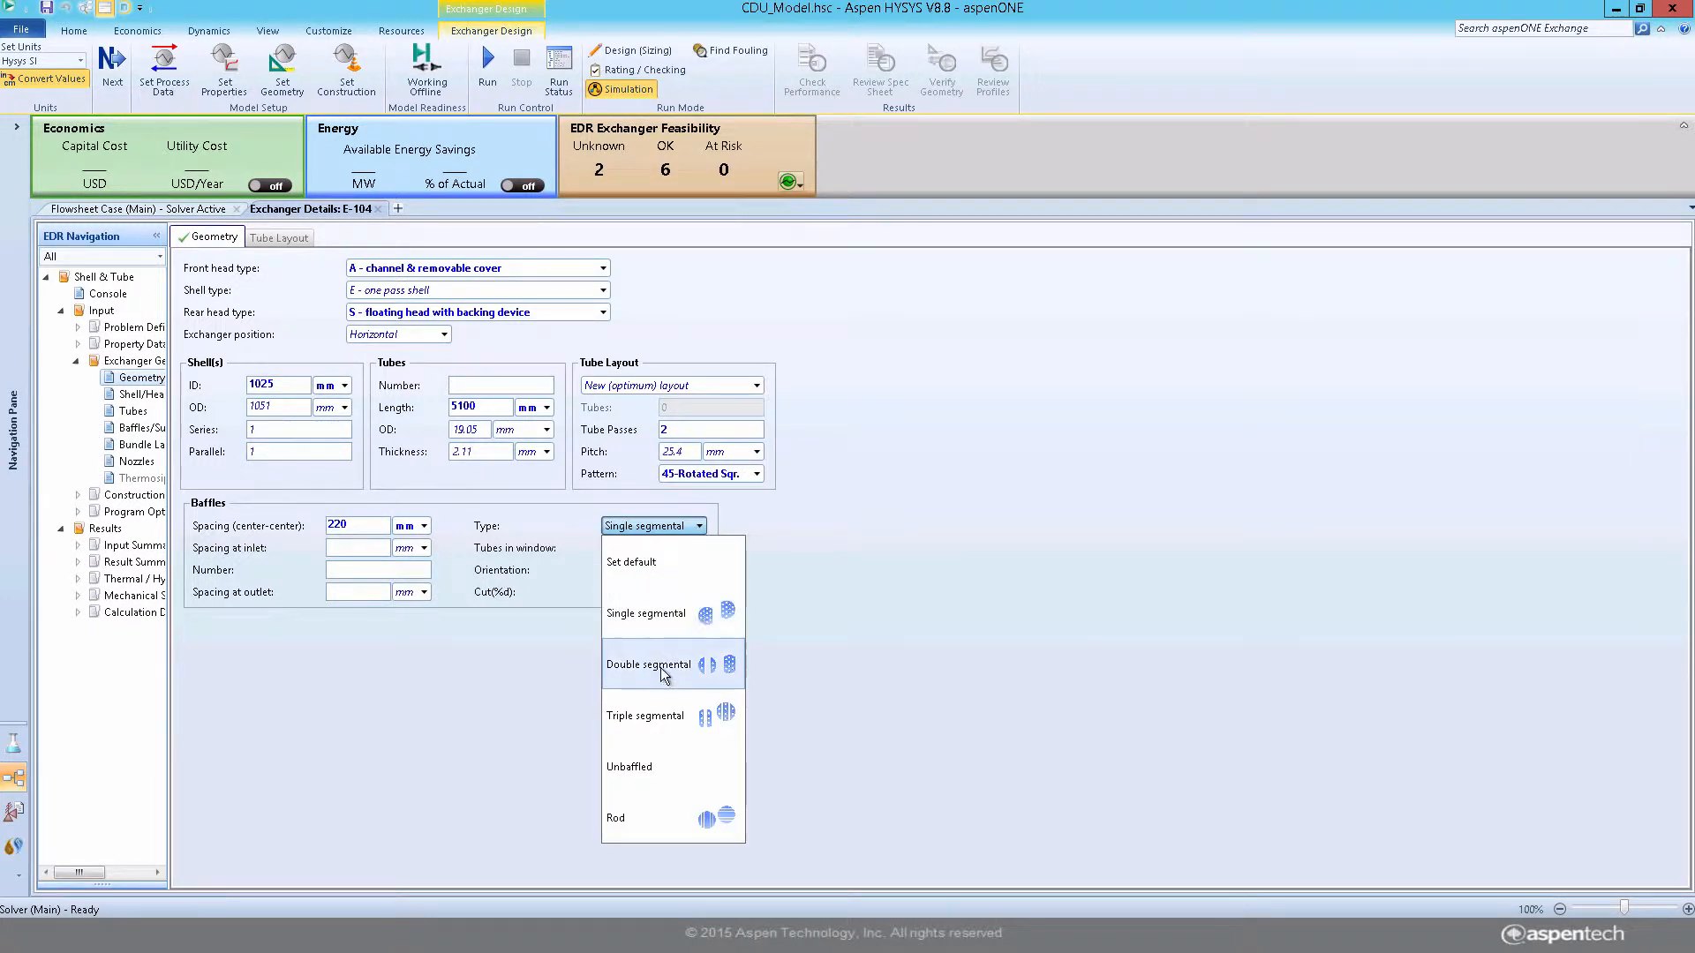
click(648, 664)
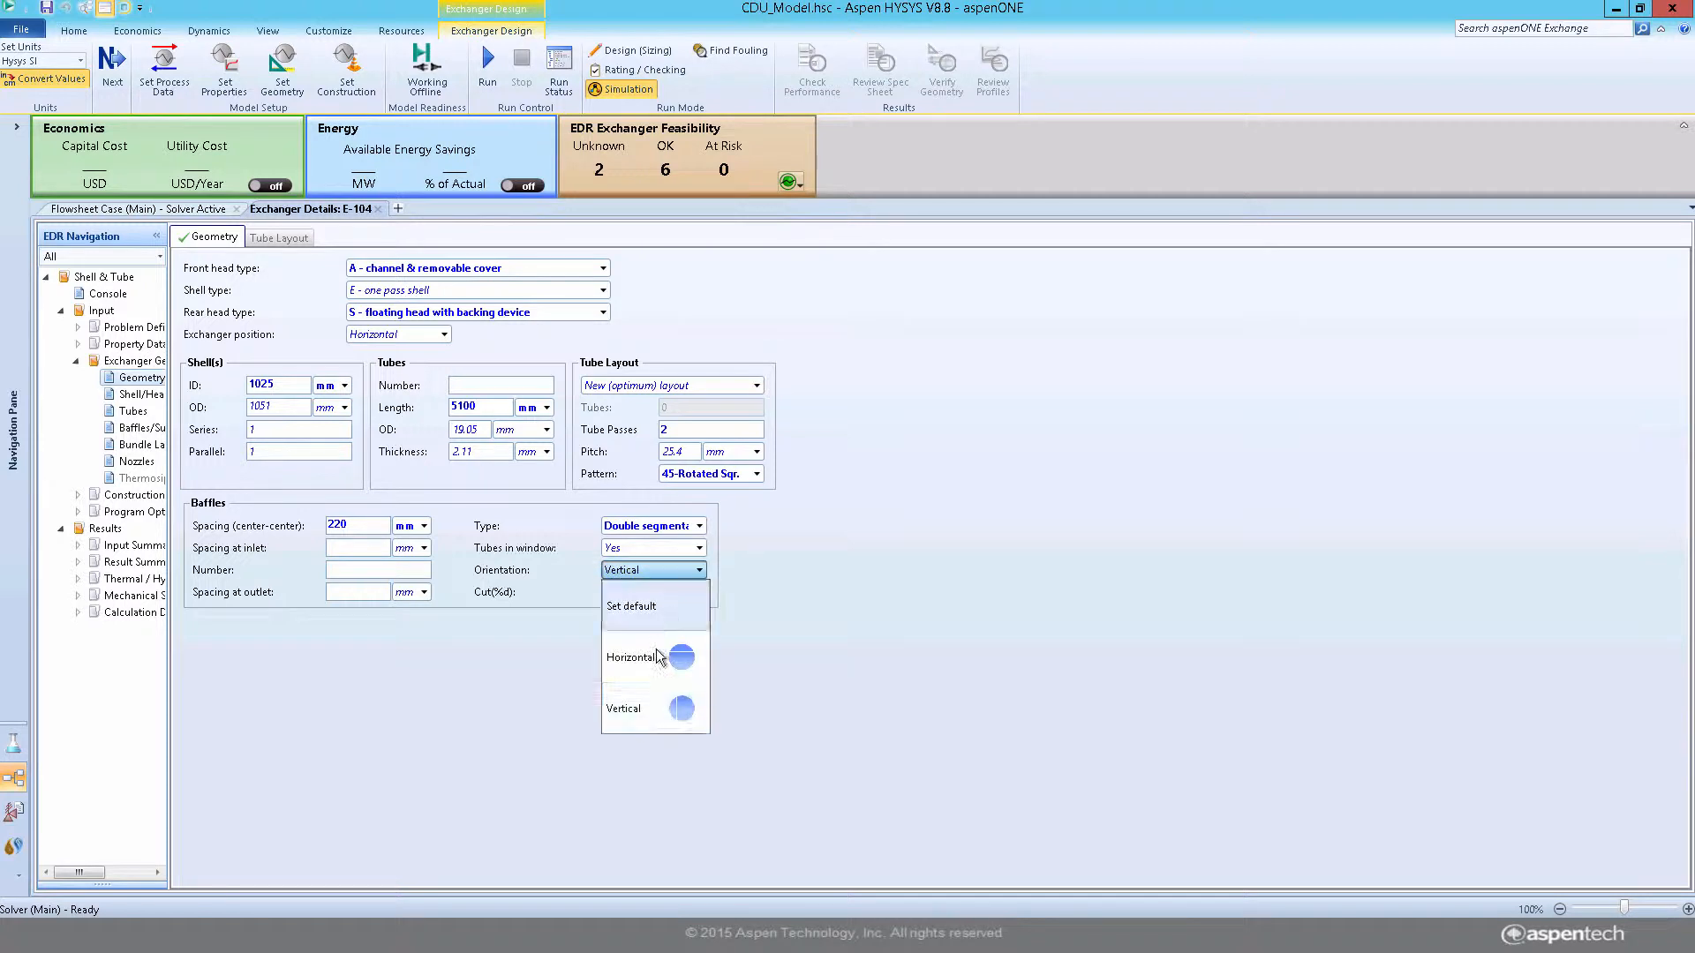
click(632, 656)
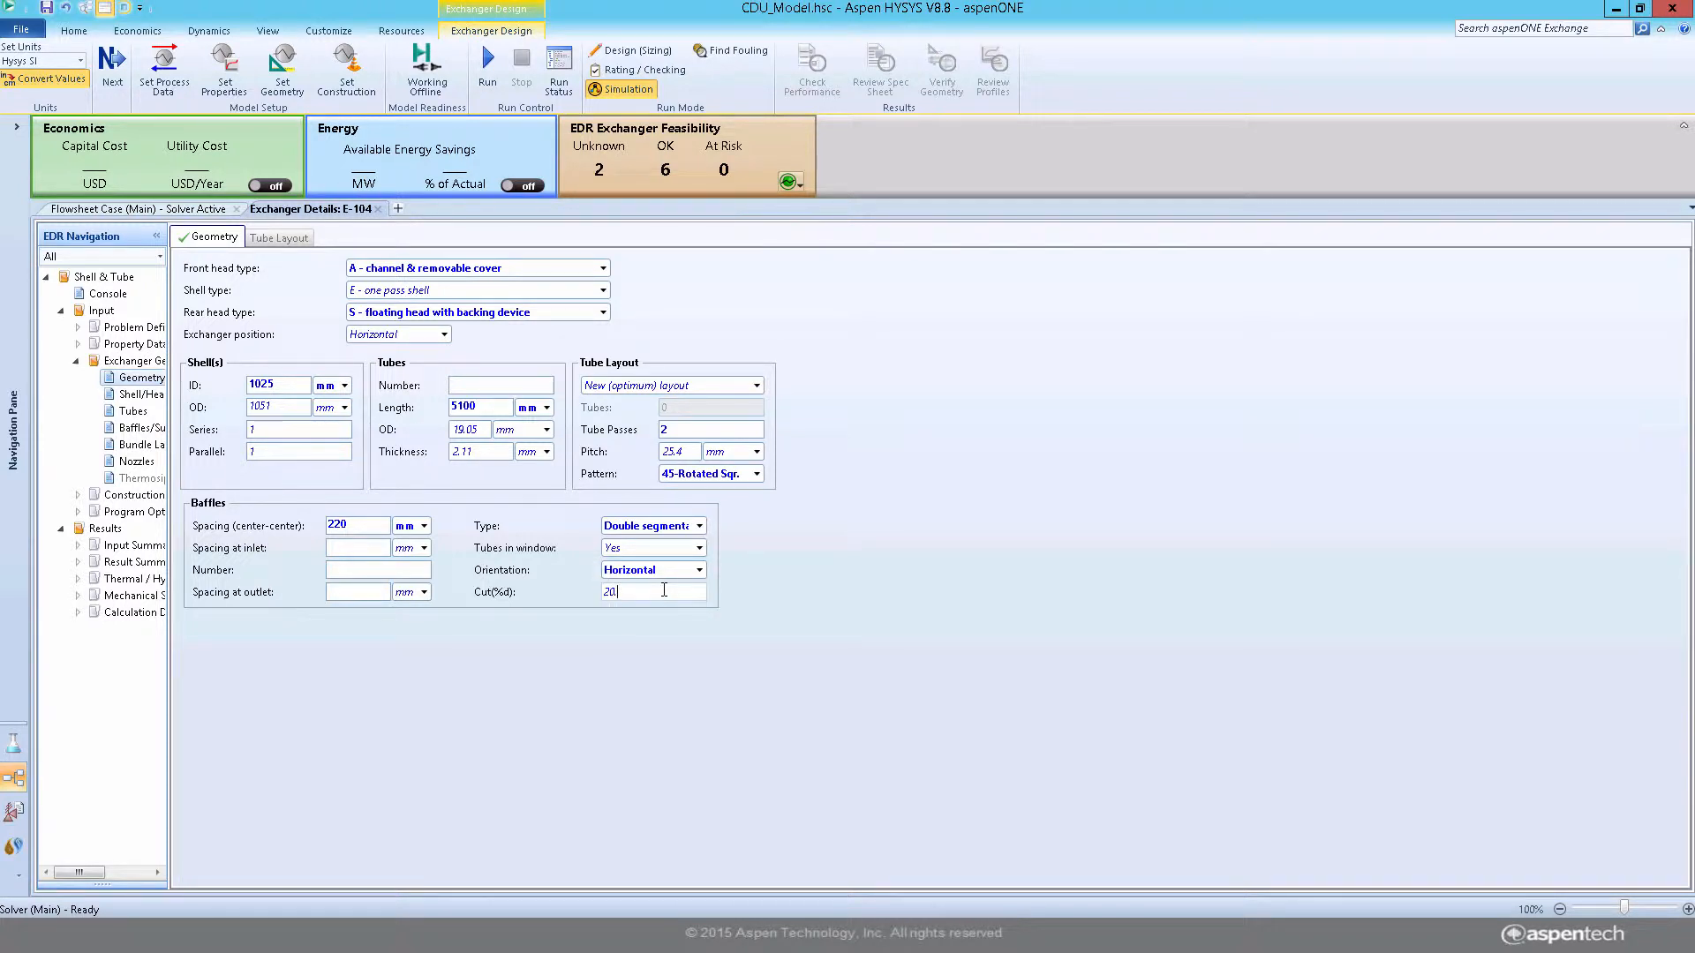
text(.21)
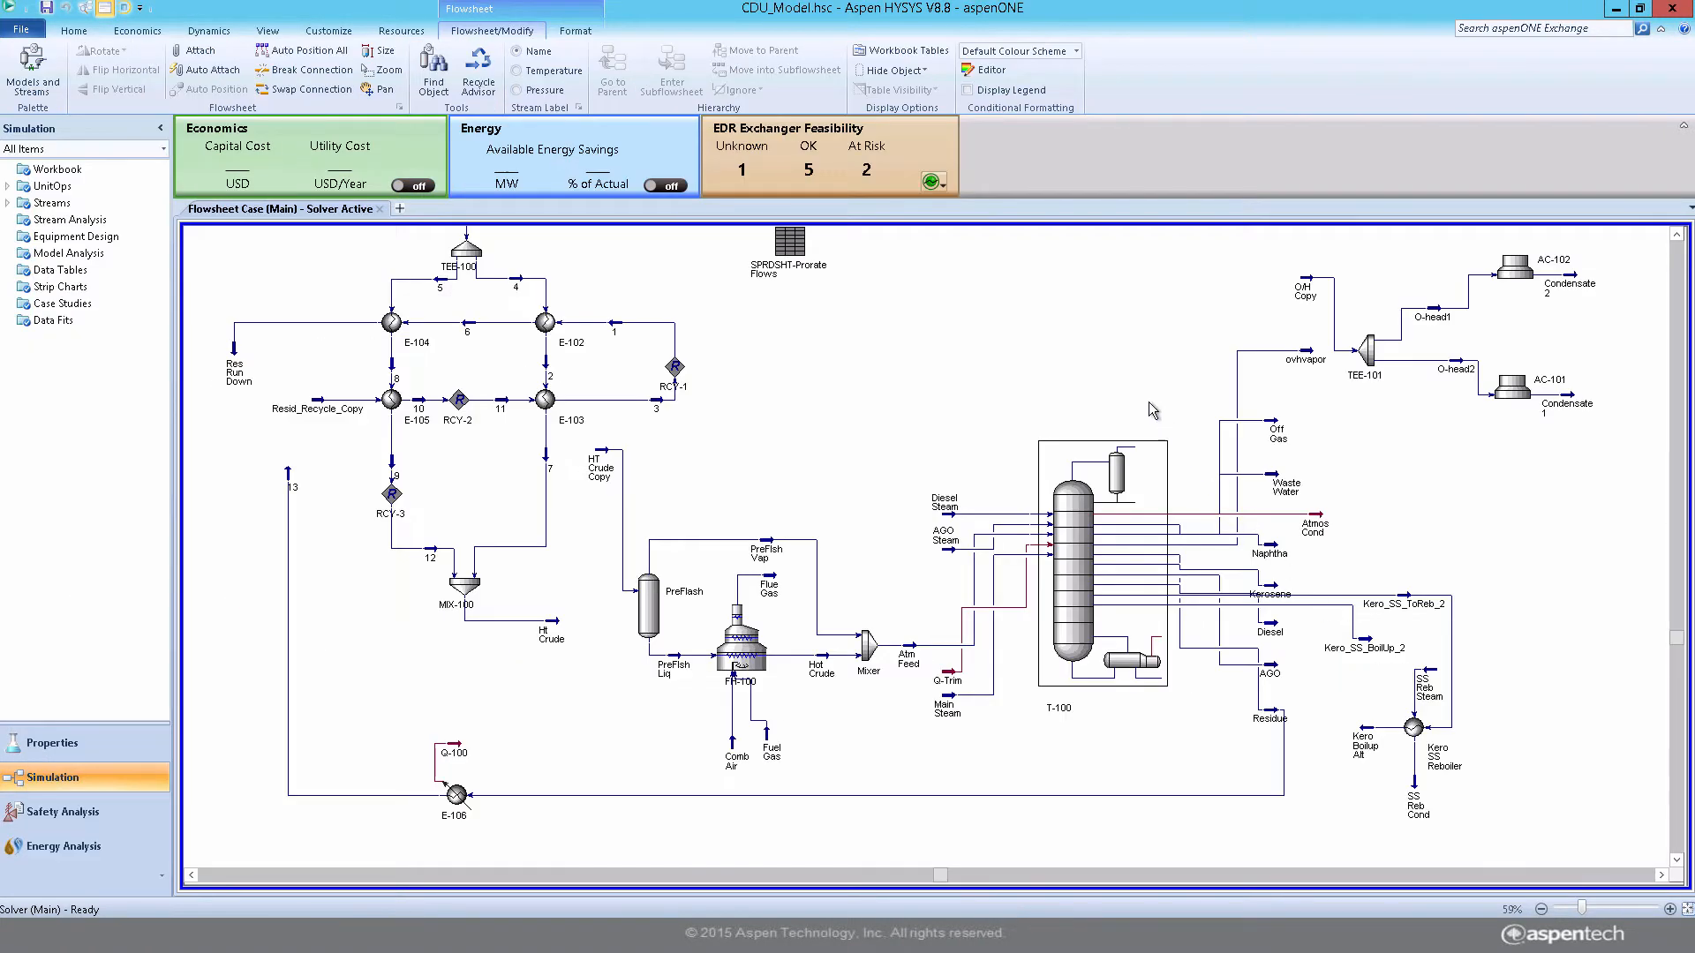
- Switch the flowsheet exchangers to risk status circles, flagging E-104's vibration warning
click(932, 181)
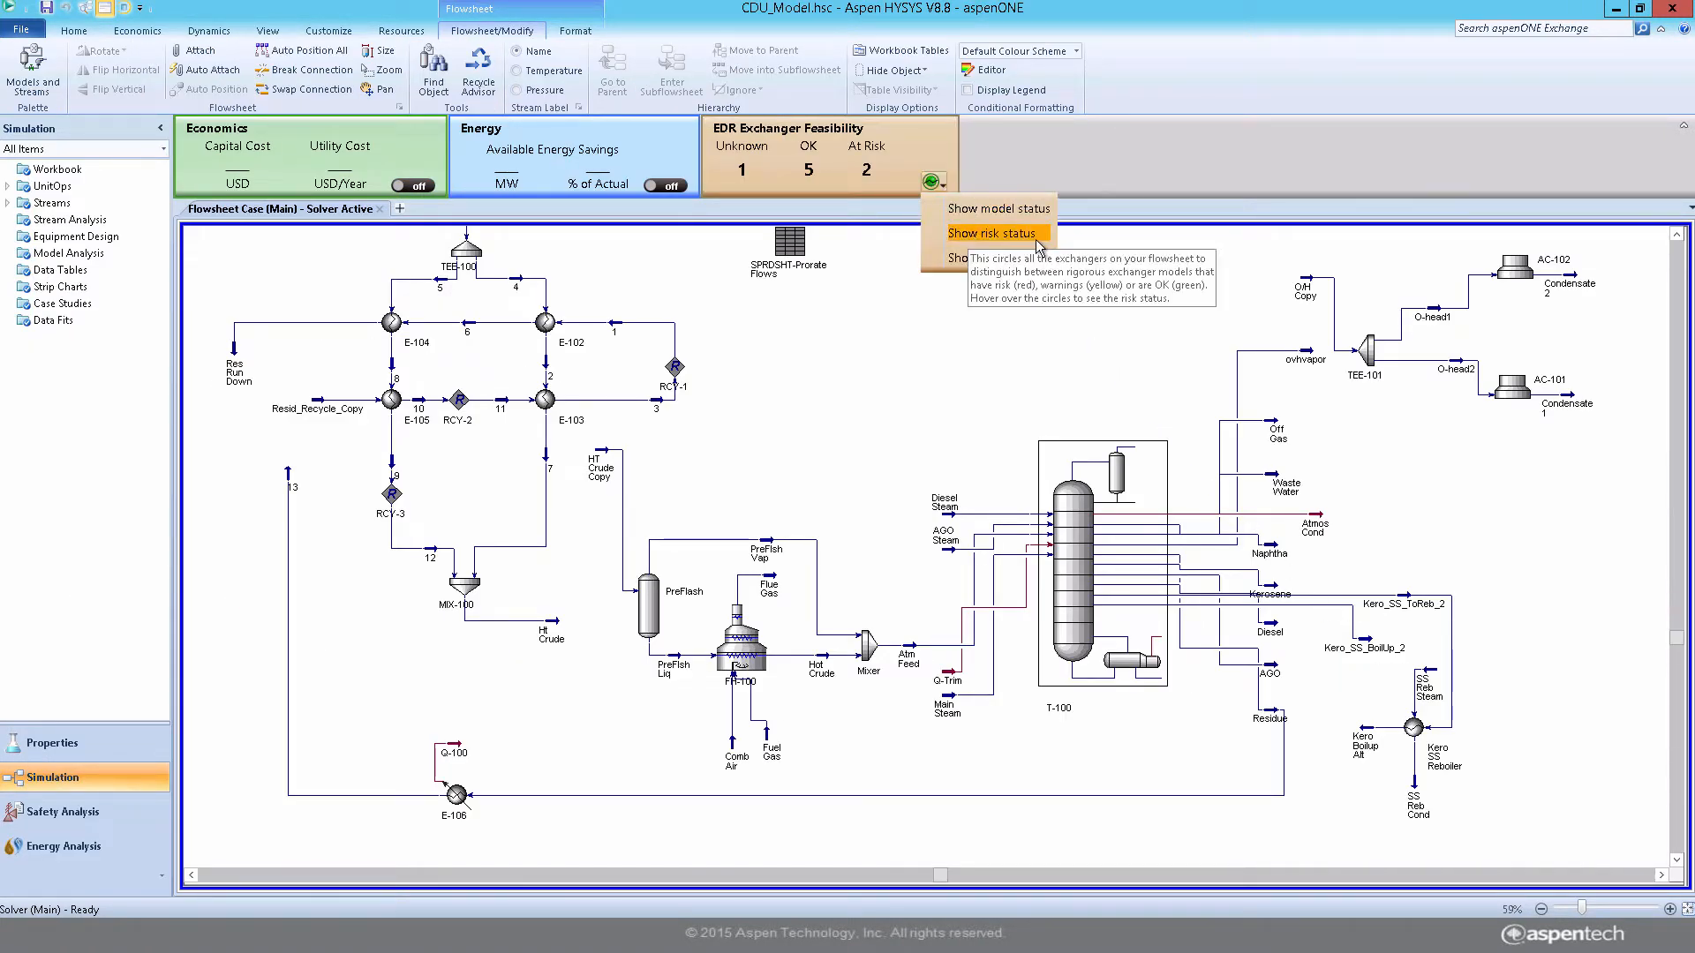
click(991, 233)
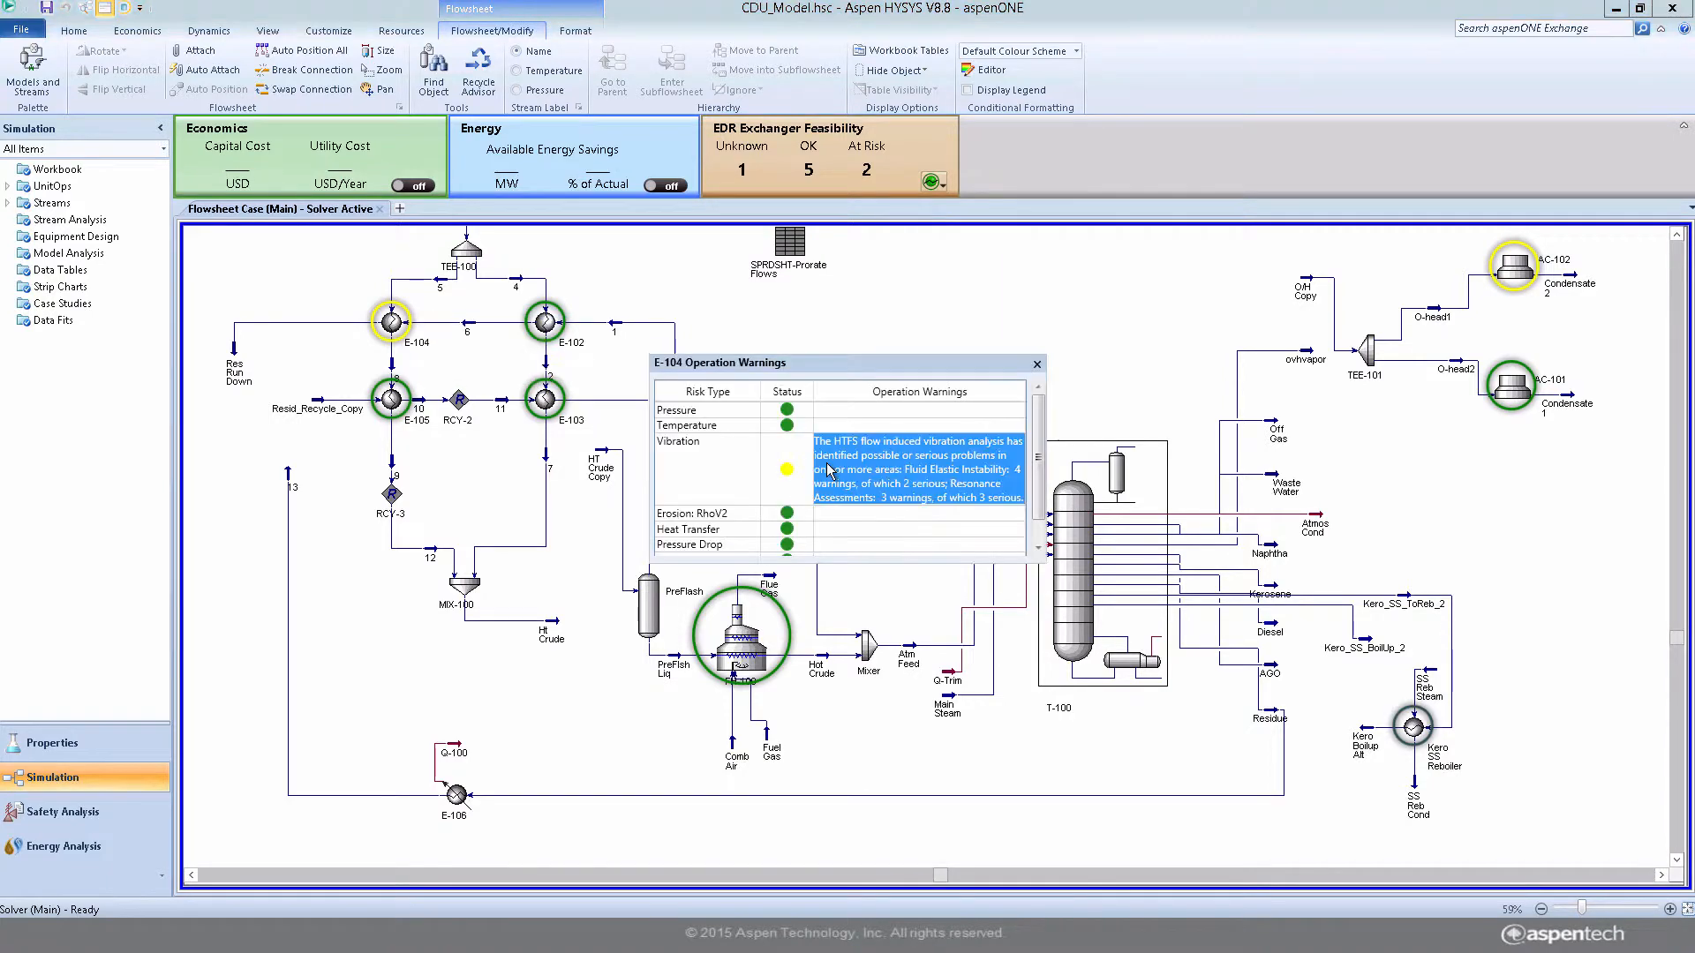